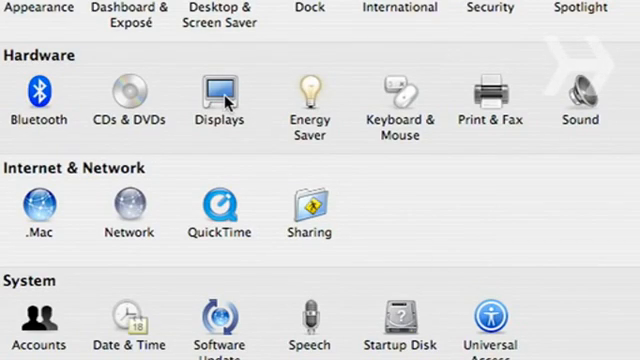
- Open the Displays pane under Hardware, showing resolutions with 1440 x 900 selected
click(218, 95)
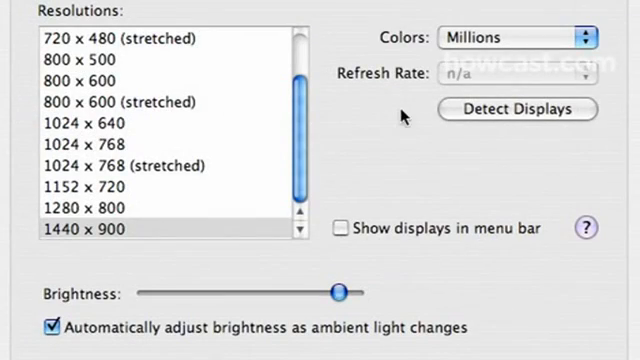